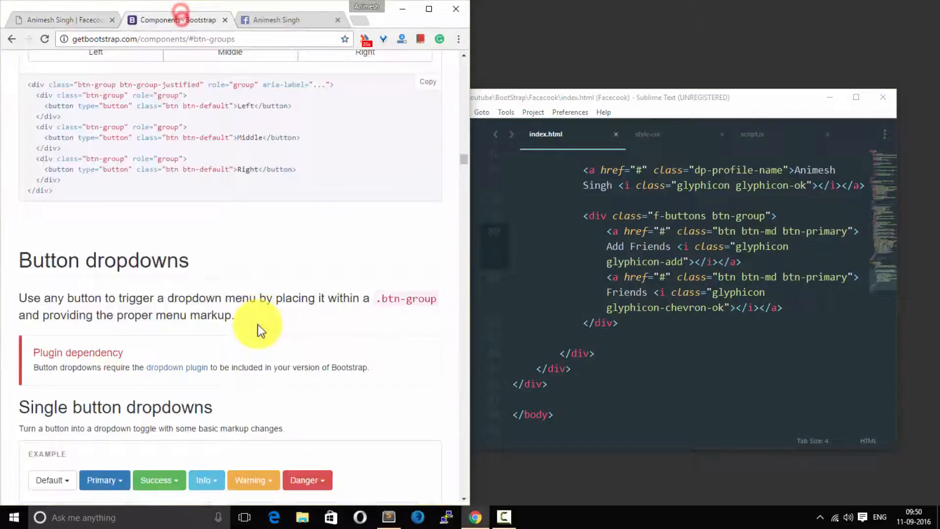
Scroll down in index.html to the Add Friends and Friends links in the f-buttons div
{"action": "scroll", "scroll_direction": "down", "scroll_amount": 3}
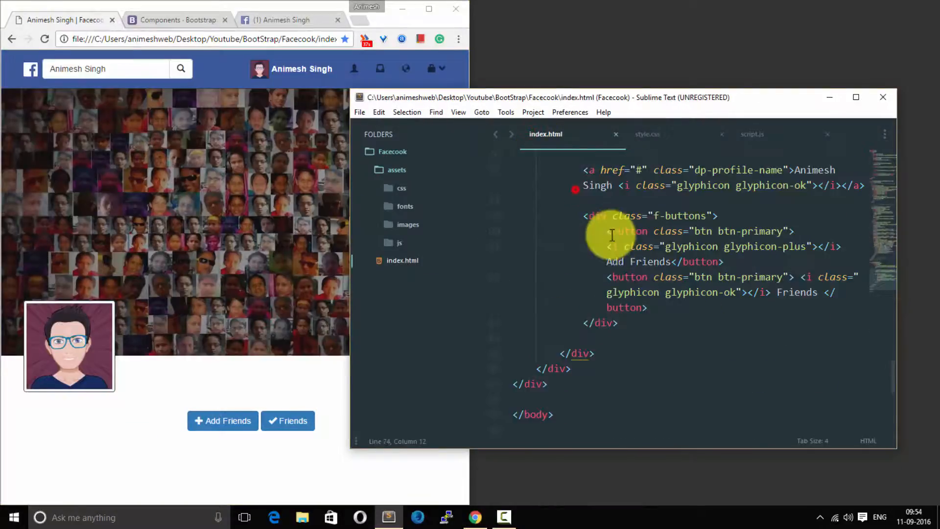
Change the .f-buttons rule to position: absolute with float: right
{"action": "left_click", "coordinate": [646, 134]}
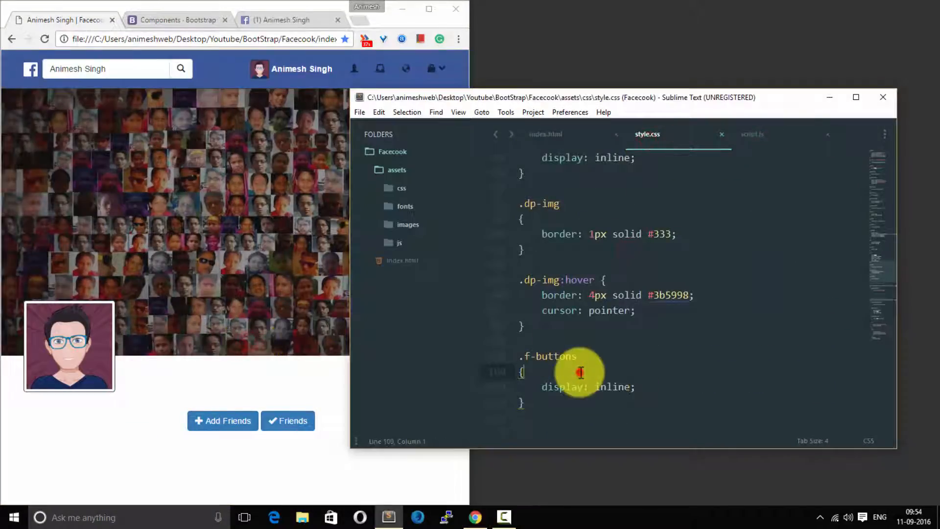
{"action": "type", "text": "position: absolute;"}
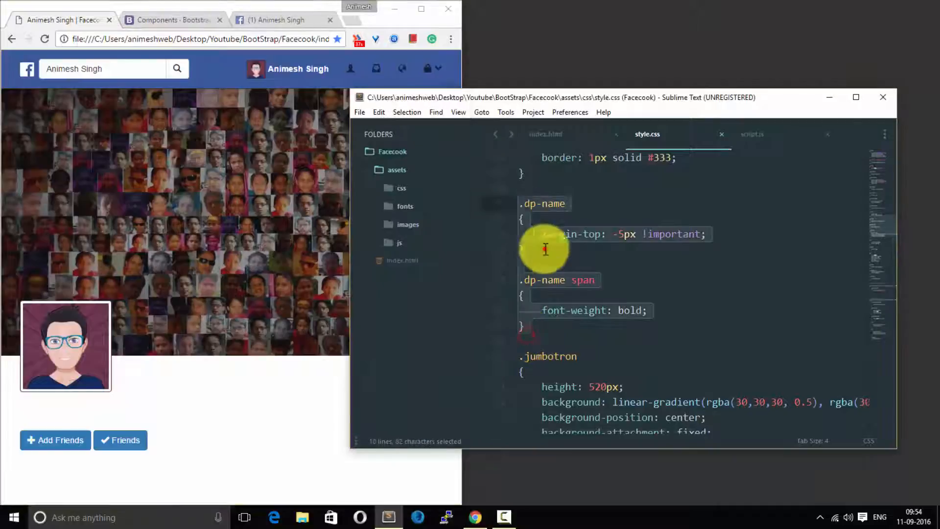
{"action": "scroll", "scroll_direction": "down", "scroll_amount": 3}
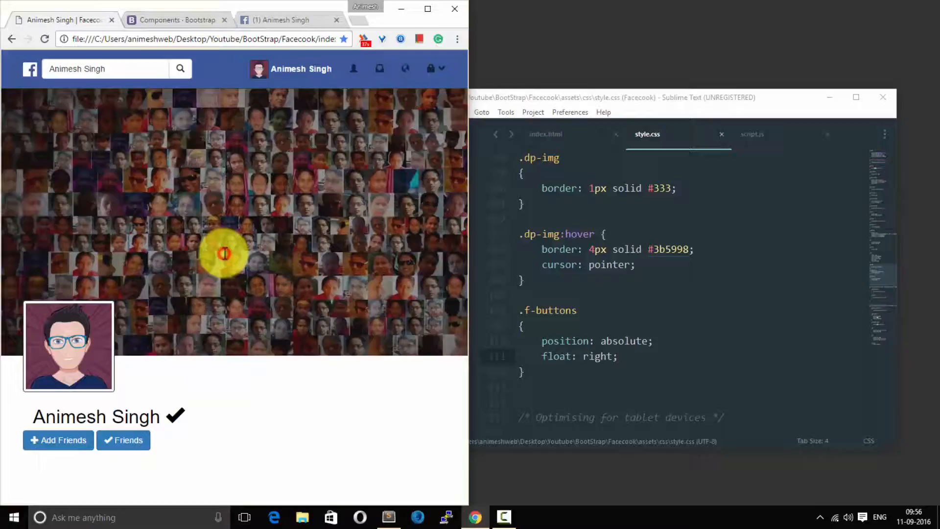
{"action": "left_click", "coordinate": [545, 133]}
{"action": "type", "text": "p2d"}
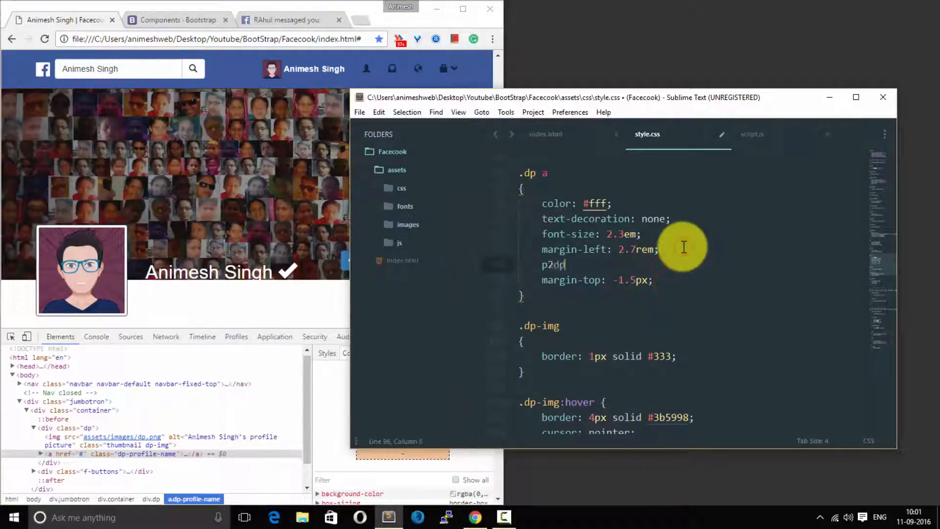
Add padding: 2px, then inspect the profile name's computed padding in DevTools
{"action": "type", "text": "padding: 2px;"}
{"action": "type", "text": "display: inline-block;"}
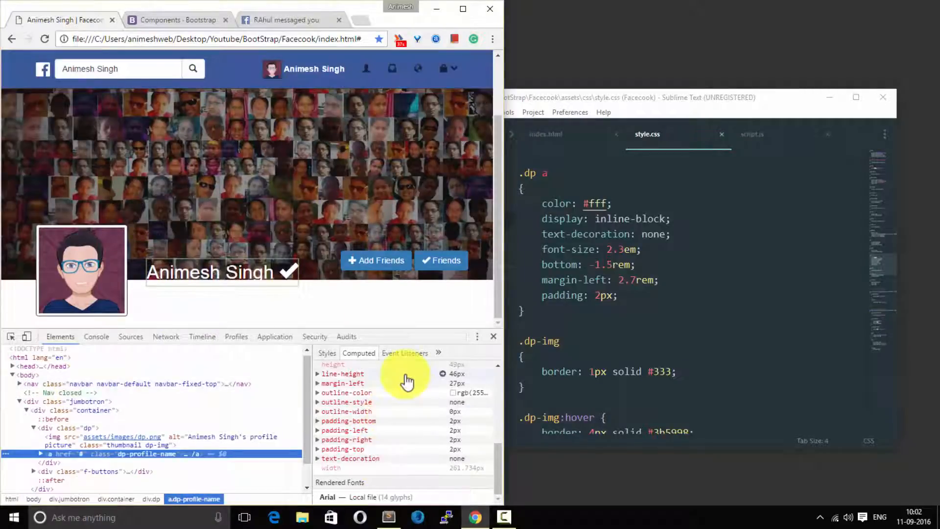
{"action": "mouse_move", "coordinate": [381, 471]}
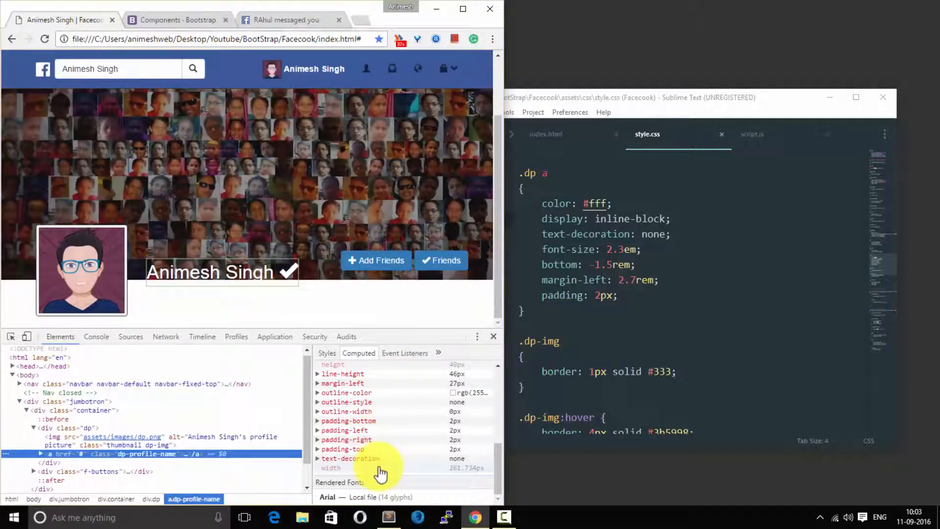
{"action": "left_click", "coordinate": [339, 391]}
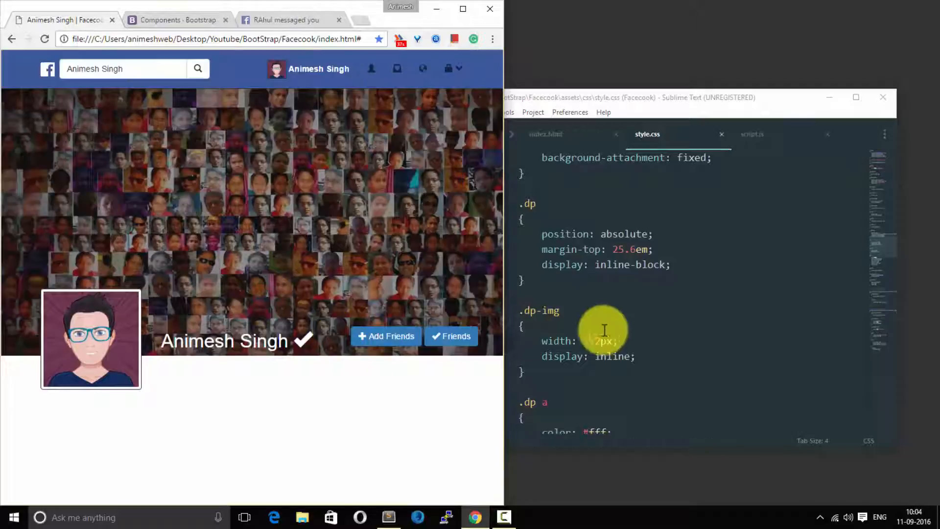
Set .dp-img width to 180px, adding a 2px solid #333 bottom border and 2rem top margin
{"action": "type", "text": "180px"}
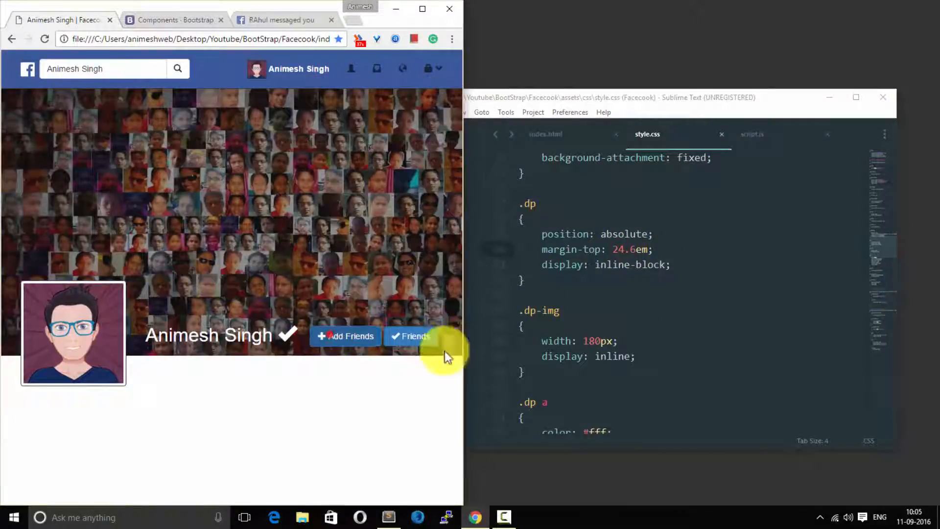
{"action": "left_click", "coordinate": [421, 9]}
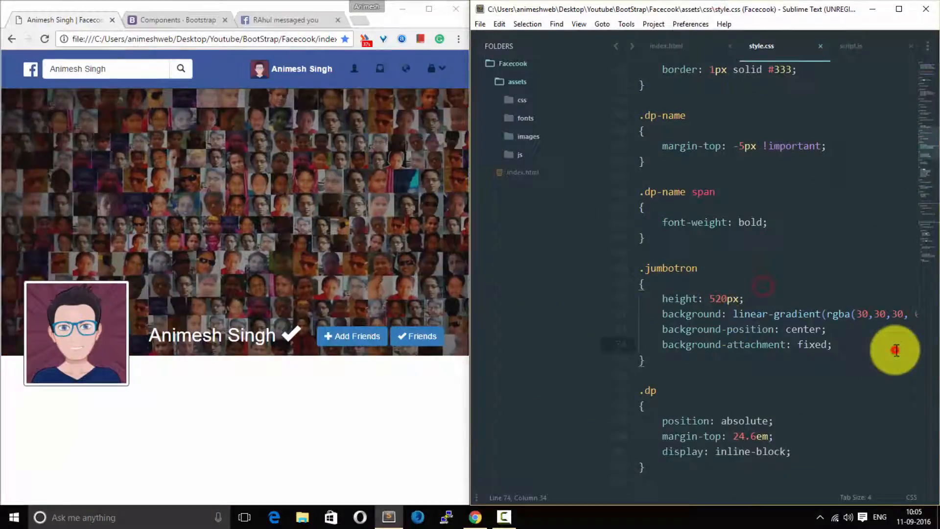
{"action": "type", "text": "border-bottom: 2px solid #333;"}
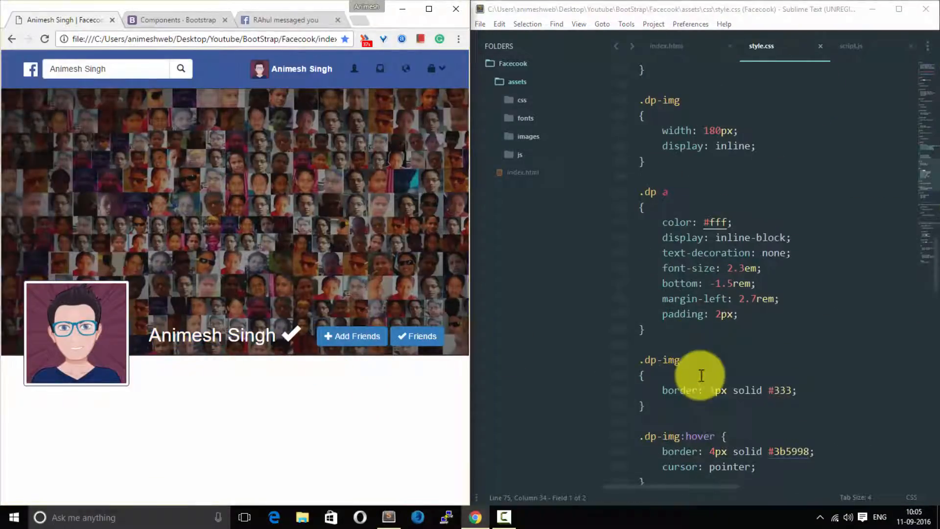
{"action": "type", "text": "margin-top: 2;"}
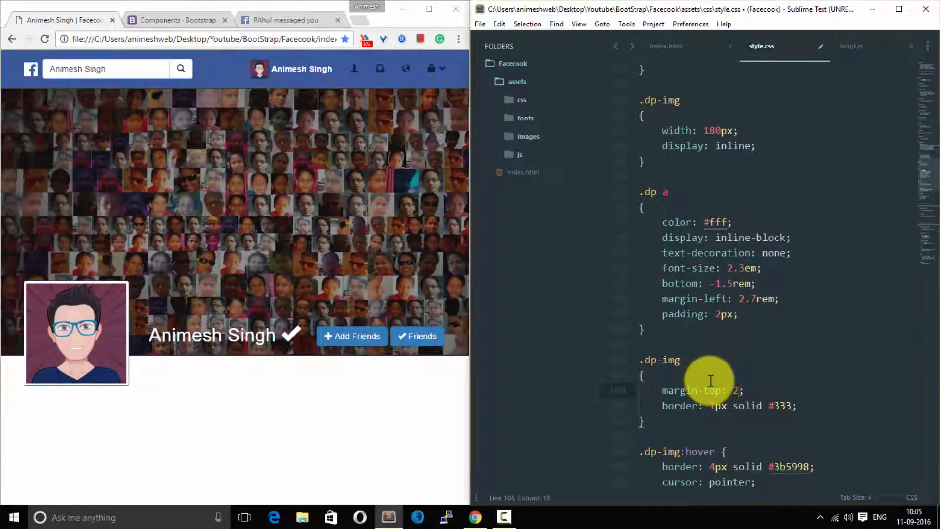
{"action": "type", "text": "rem"}
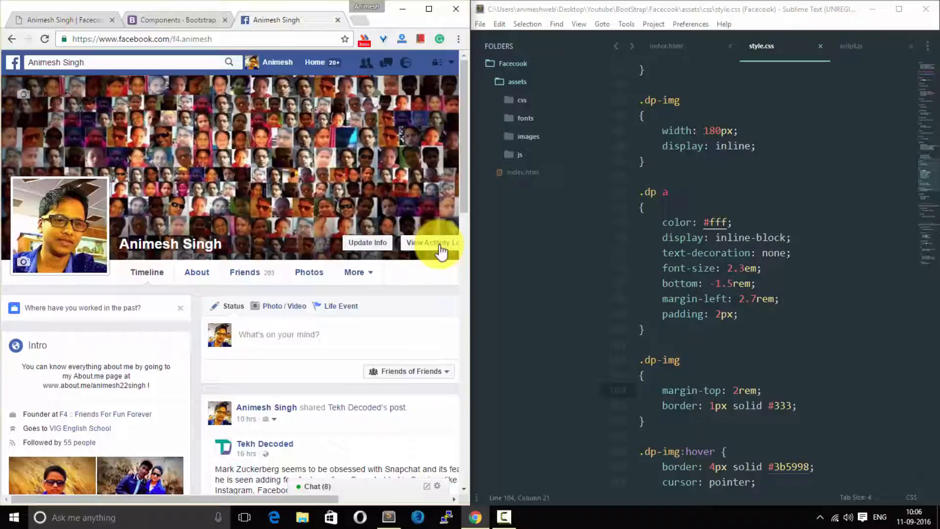
Check the local page, then set the profile name link color to #eee
{"action": "left_click", "coordinate": [429, 8]}
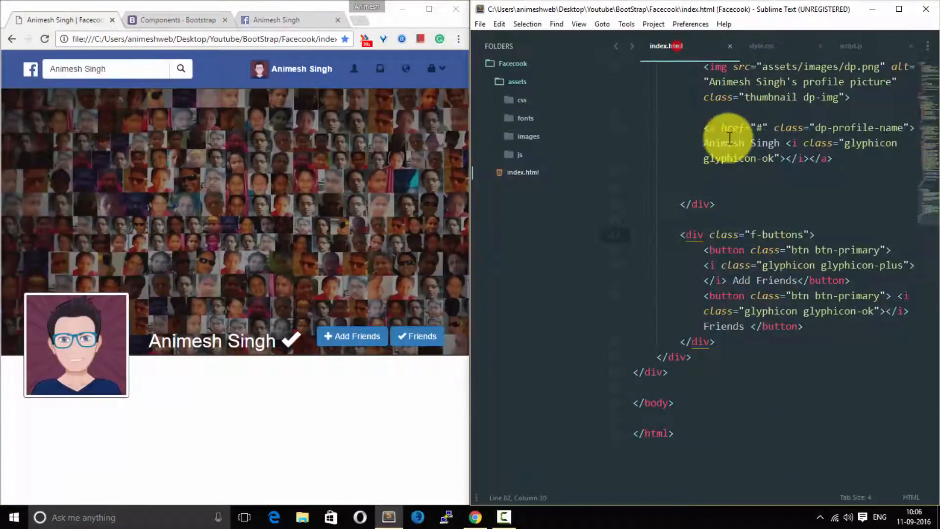
{"action": "left_click", "coordinate": [762, 46]}
{"action": "type", "text": "c"}
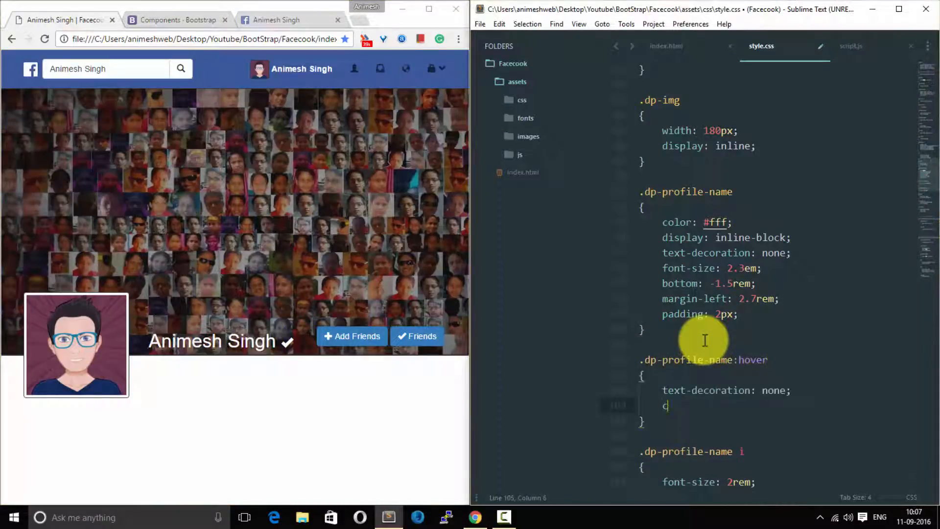
{"action": "type", "text": "olor: #eee;"}
{"action": "type", "text": ".dp-profile-name:focus"}
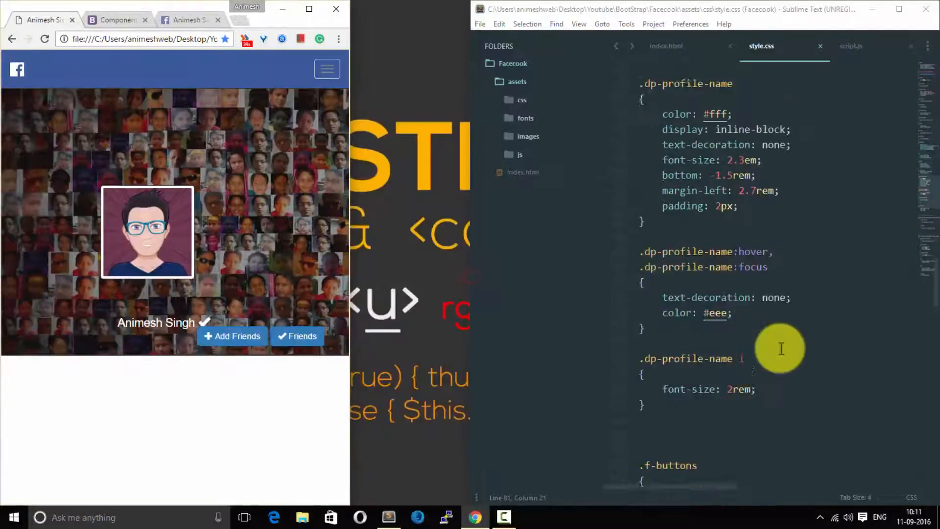
{"action": "scroll", "scroll_direction": "down", "scroll_amount": 3}
{"action": "type", "text": "display: block"}
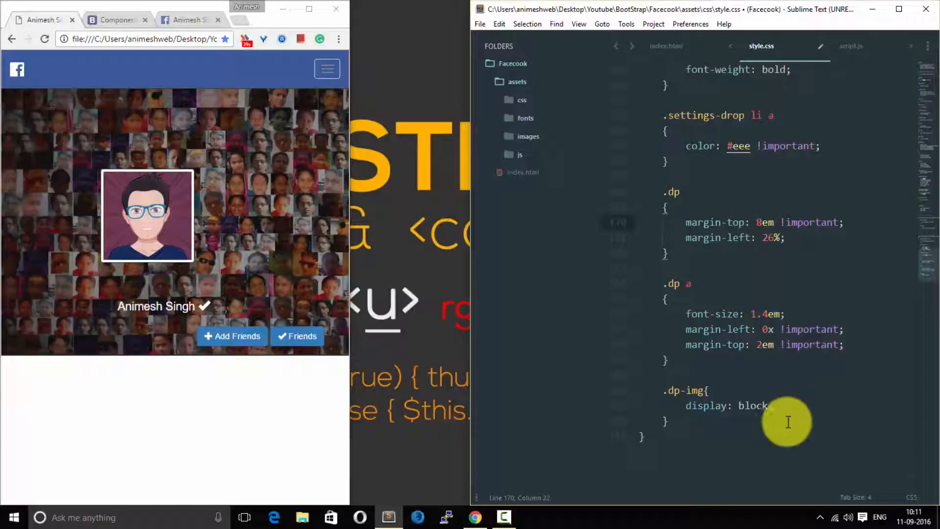
Give the mobile profile picture a width of 164 and save the stylesheet
{"action": "type", "text": "width: 164;"}
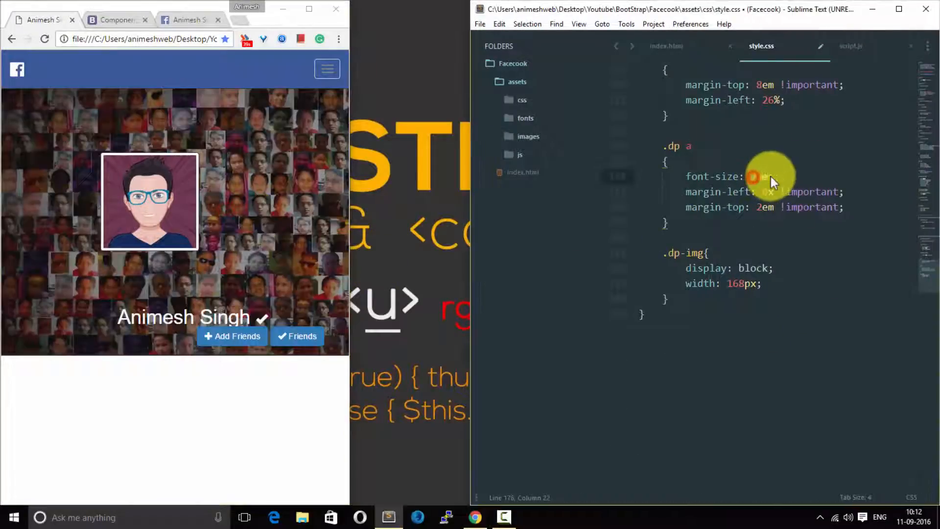
{"action": "key", "text": "ctrl+s"}
{"action": "type", "text": ".f-button"}
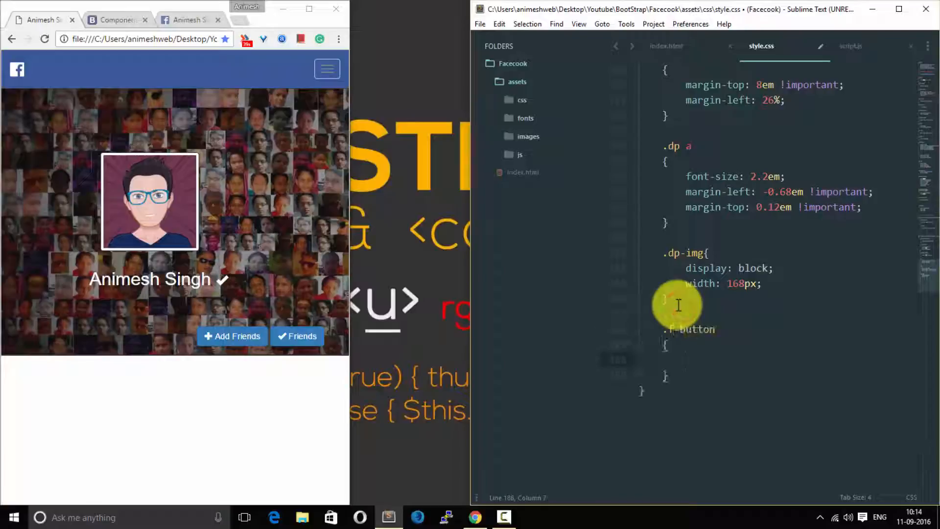
Add left: 0 to the mobile .f-buttons rule and save
{"action": "type", "text": "left: 0;"}
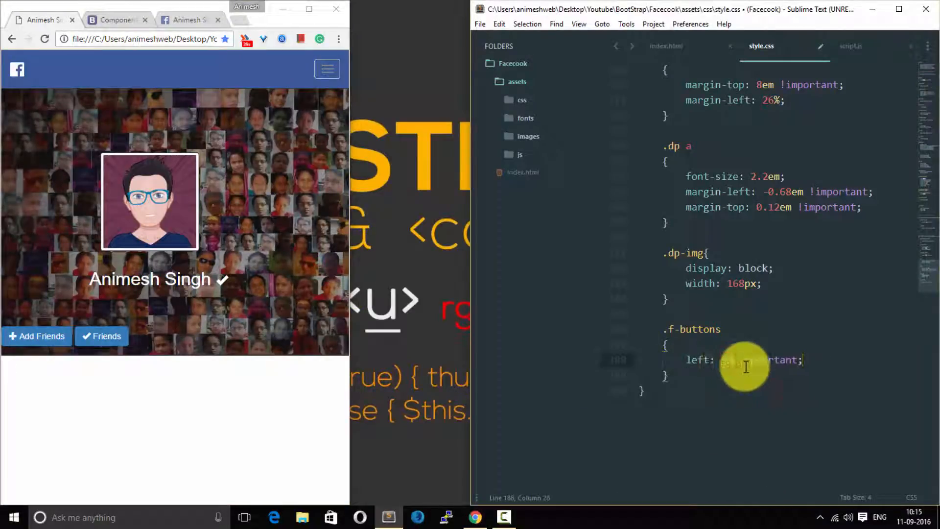
{"action": "key", "text": "ctrl+s"}
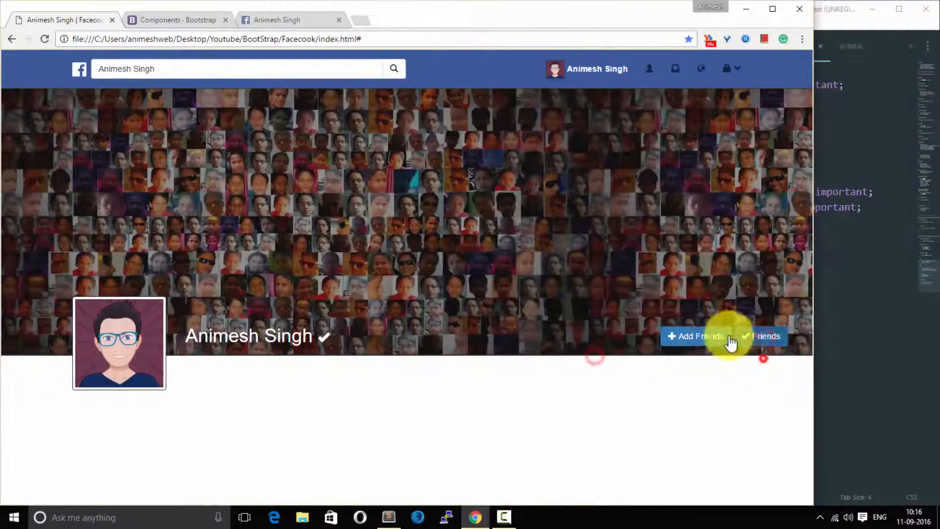
{"action": "mouse_move", "coordinate": [431, 440]}
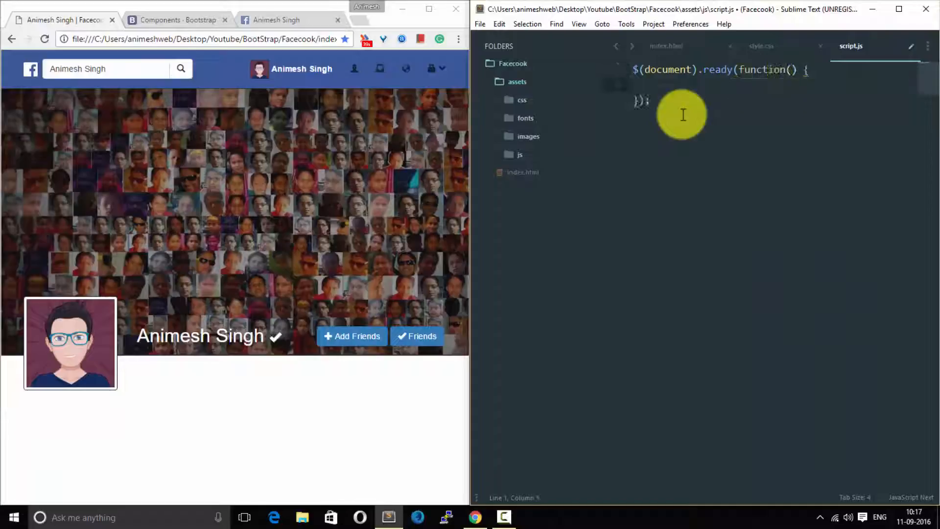
Check index.html, then add a .btn-f-a click handler that shows .btn-f-o
{"action": "left_click", "coordinate": [665, 46]}
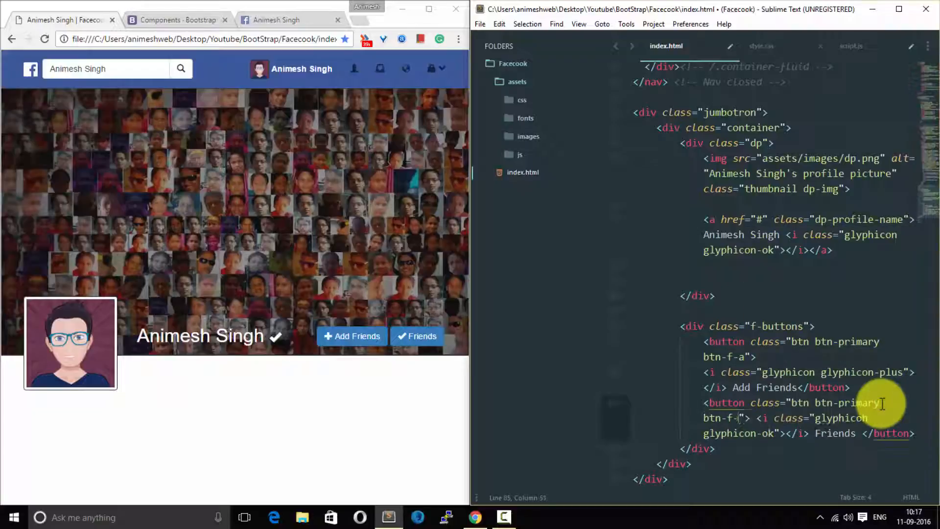
{"action": "left_click", "coordinate": [762, 45]}
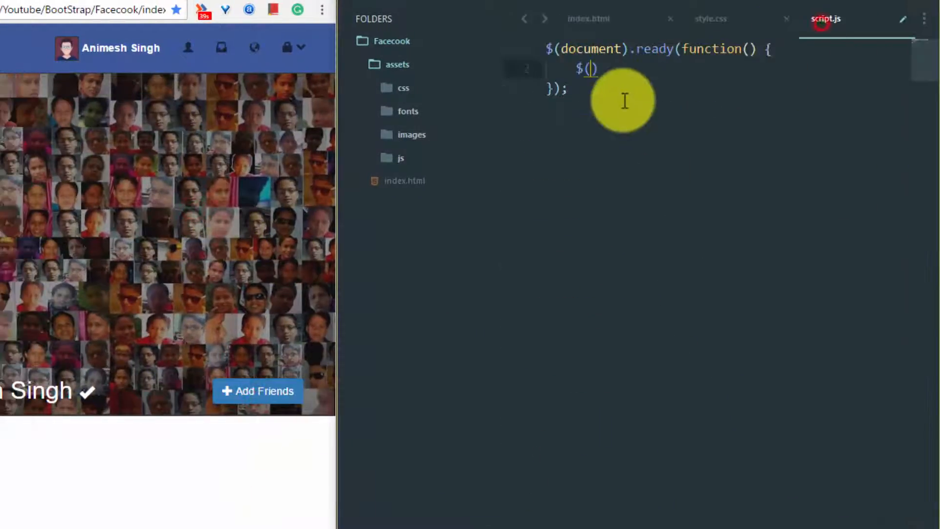
{"action": "type", "text": "'.btn-f-a').click(function(){"}
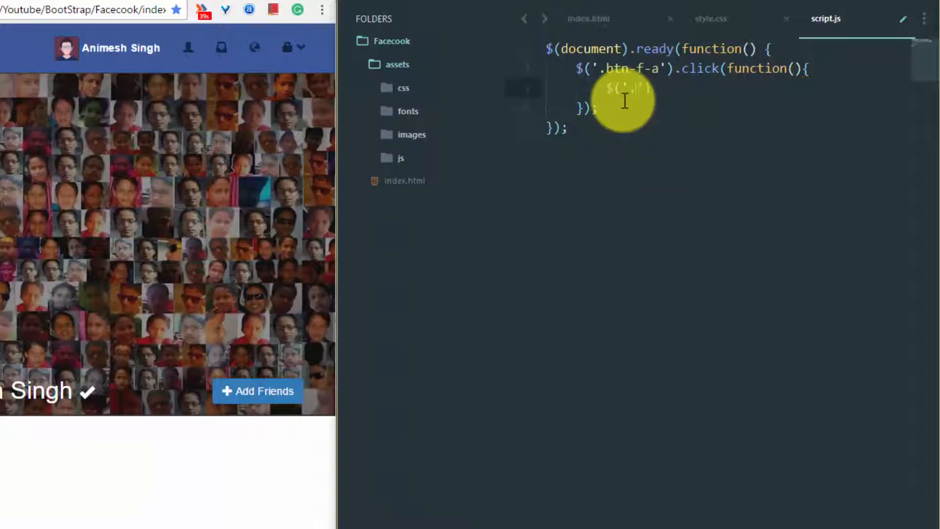
{"action": "type", "text": "$('.btn-f-o').show();"}
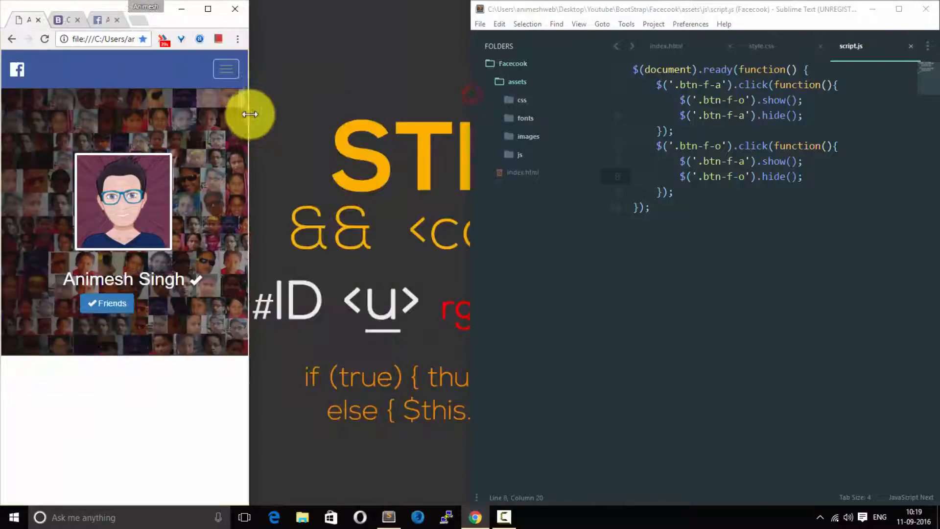
Compare the friend button class names between HTML and stylesheet, then test the Friends toggle
{"action": "left_click", "coordinate": [761, 46]}
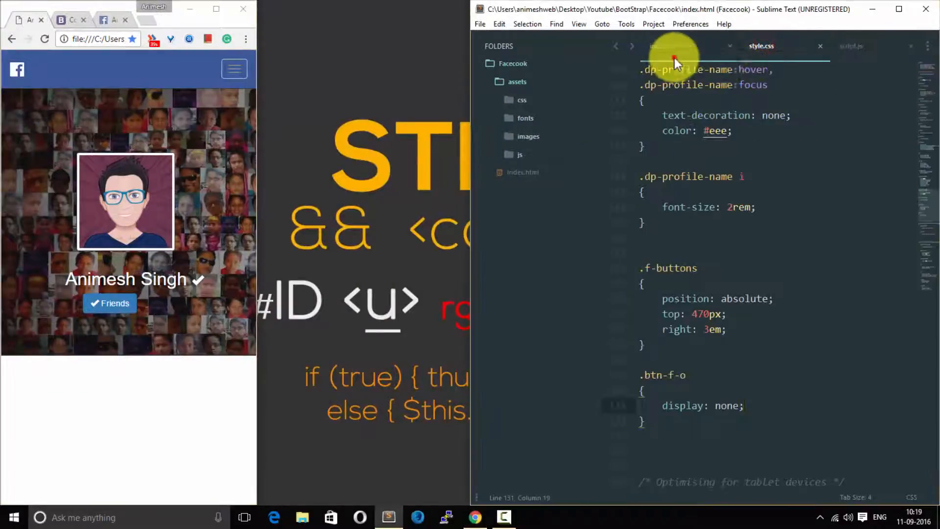
{"action": "left_click", "coordinate": [668, 45]}
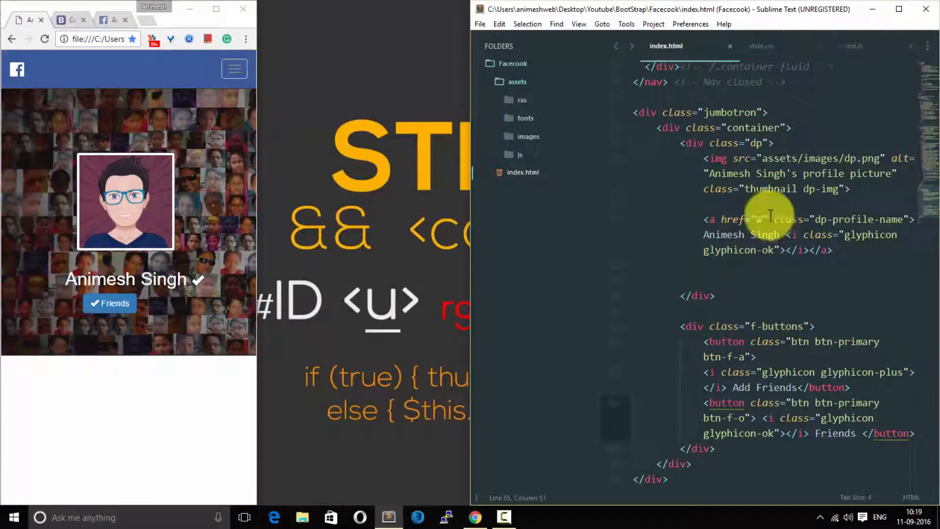
{"action": "left_click", "coordinate": [761, 46]}
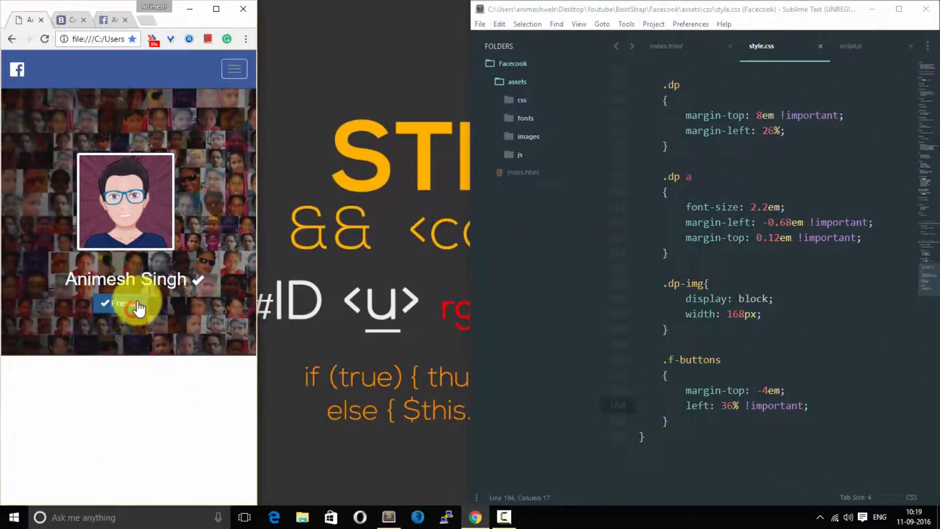
{"action": "left_click", "coordinate": [129, 303]}
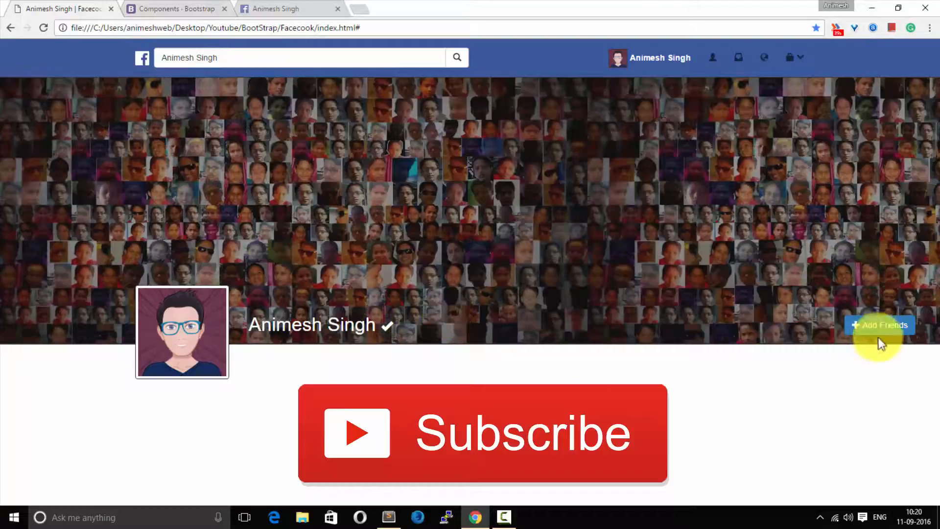
{"action": "mouse_move", "coordinate": [657, 486]}
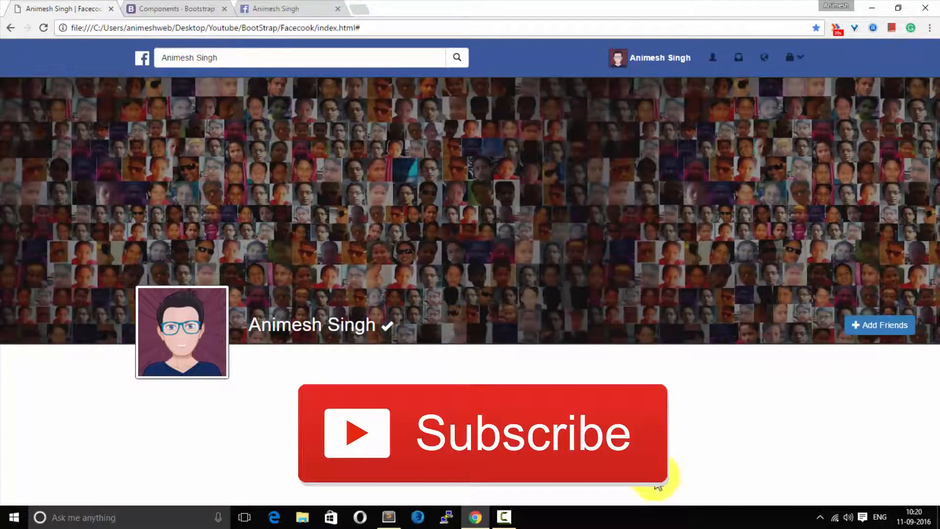